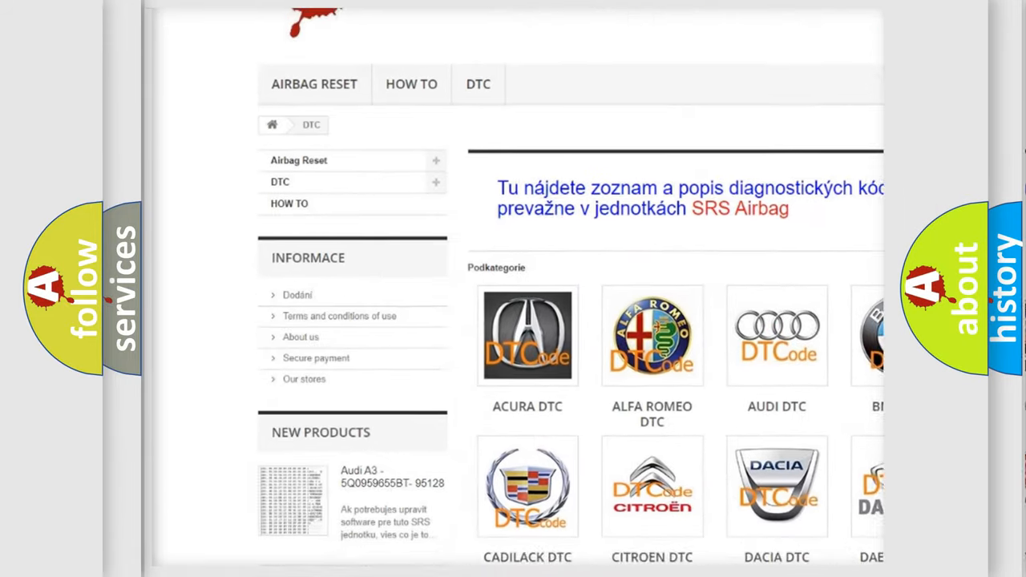
scroll("down", 3)
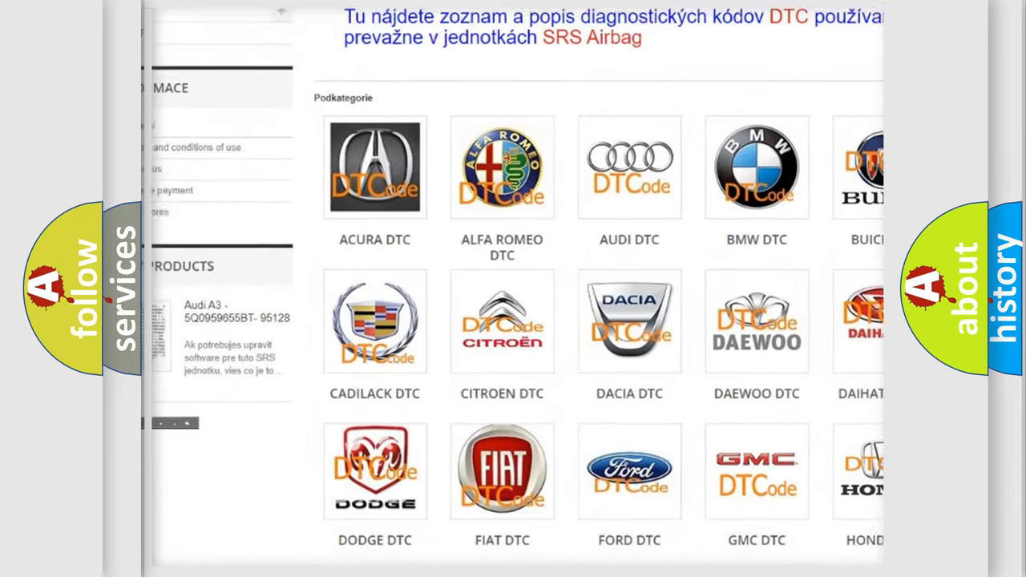
scroll("down", 3)
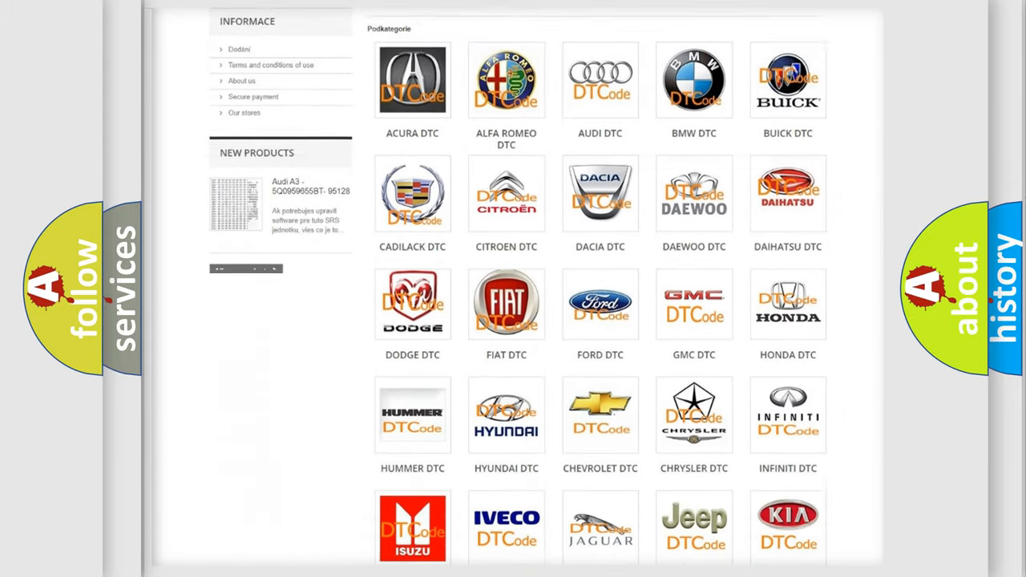
scroll("down", 3)
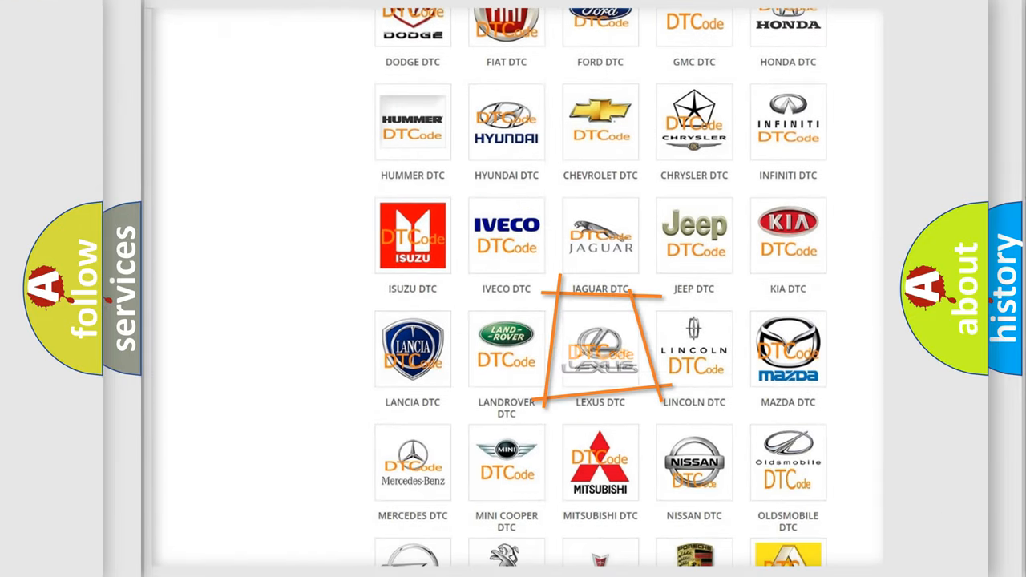